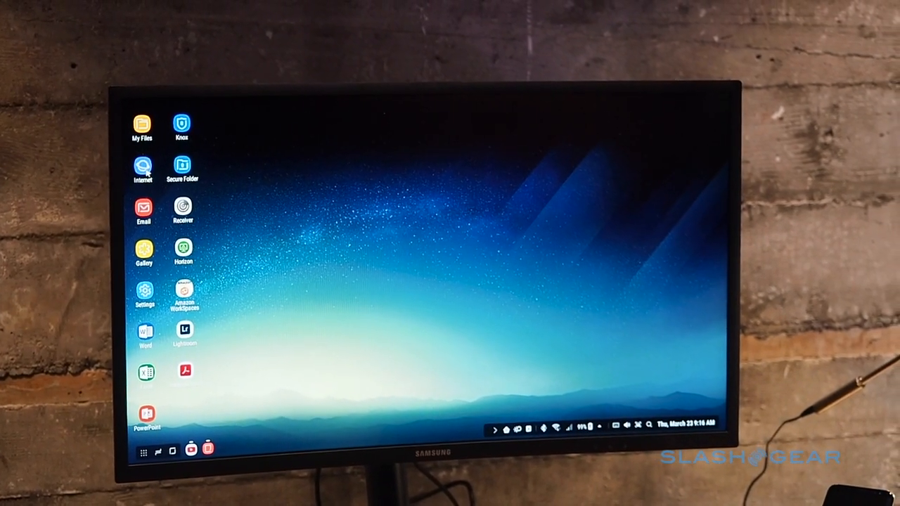
# Launch Samsung Internet from the DeX desktop and leave it minimized
pyautogui.click(144, 171)
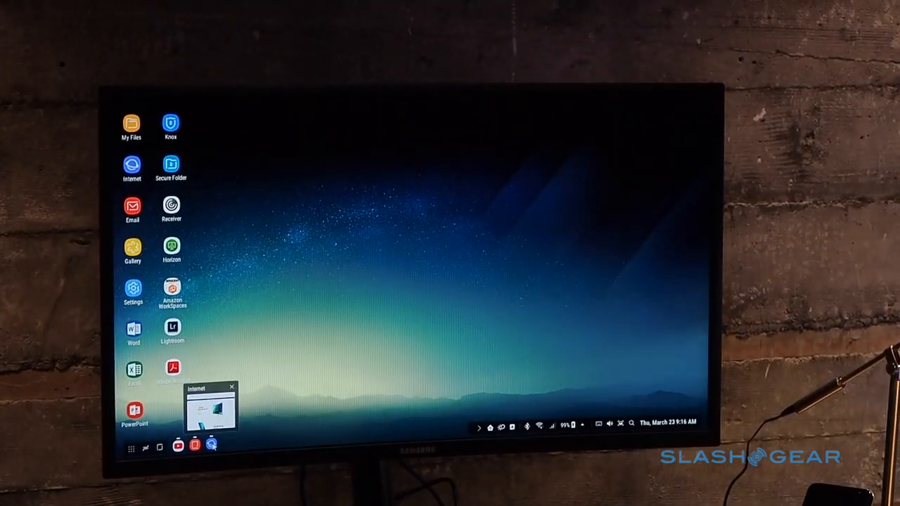
# Start a new Email message beside the browser and act on the Samsung TV image
pyautogui.click(211, 407)
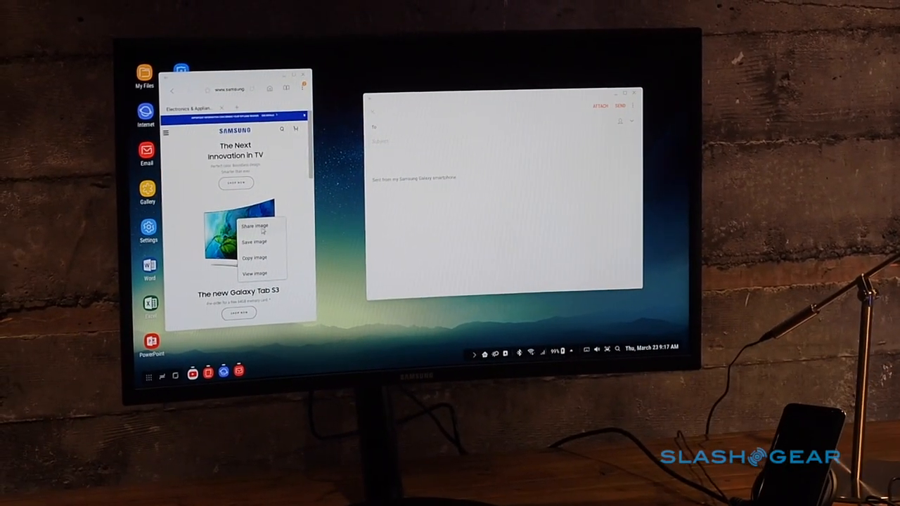
pyautogui.click(254, 258)
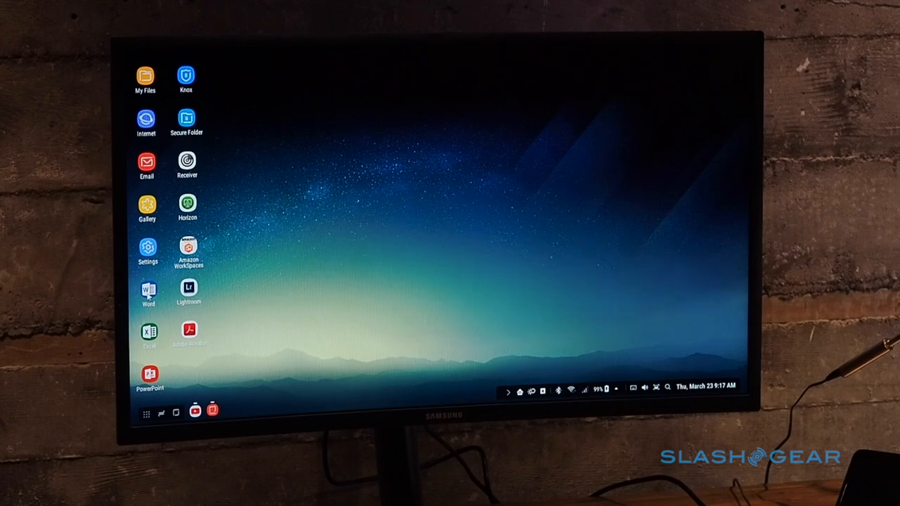
# Launch Word and create a new blank document, Document (17)
pyautogui.click(147, 291)
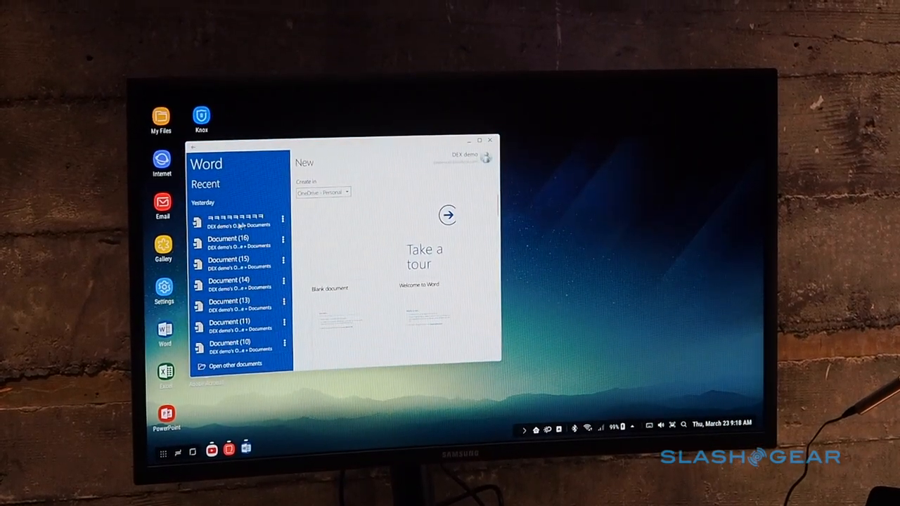
pyautogui.click(329, 288)
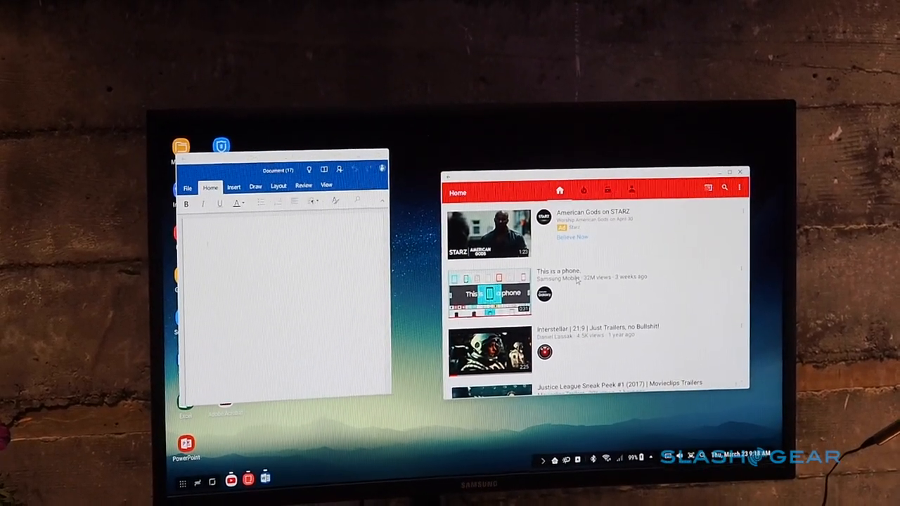
# Play the 'This is a phone.' video, then clear the windows off the desktop
pyautogui.click(489, 295)
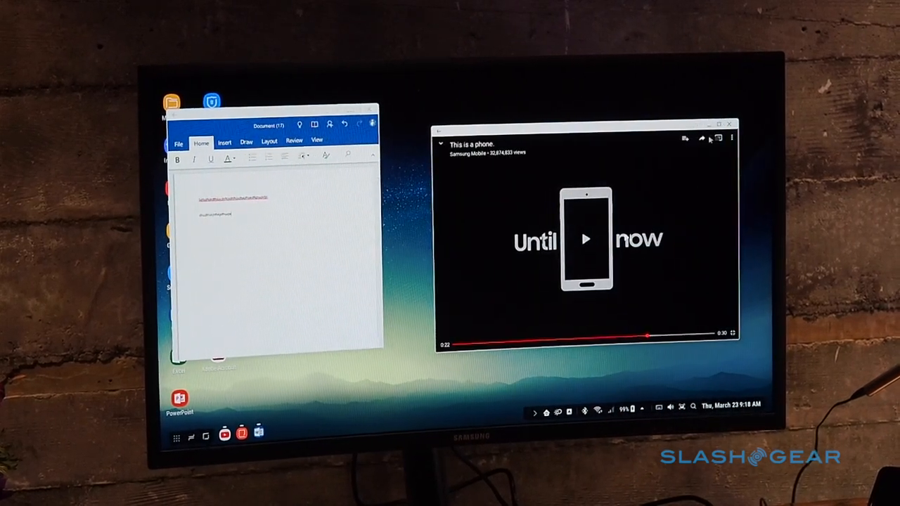
pyautogui.click(731, 124)
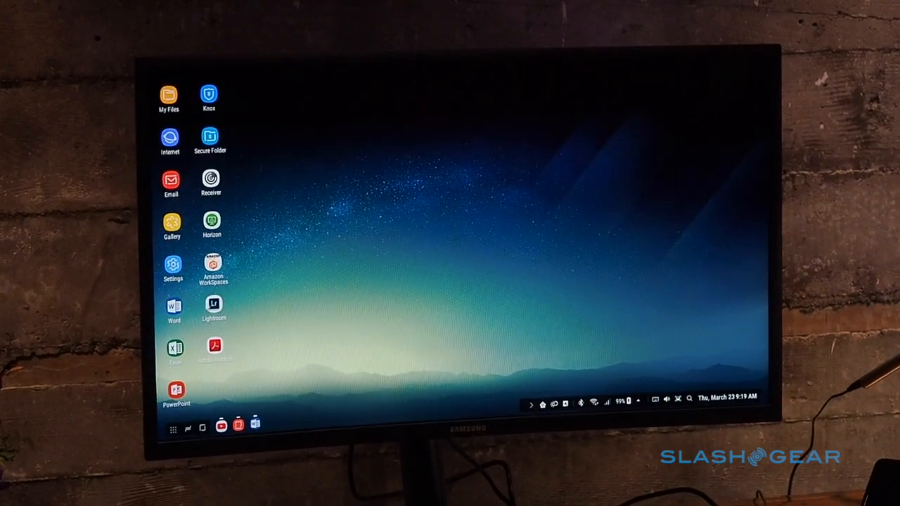
# Launch Lightroom, open the cliff photo from Lightroom Photos and apply the Warm Vintage preset
pyautogui.doubleClick(214, 306)
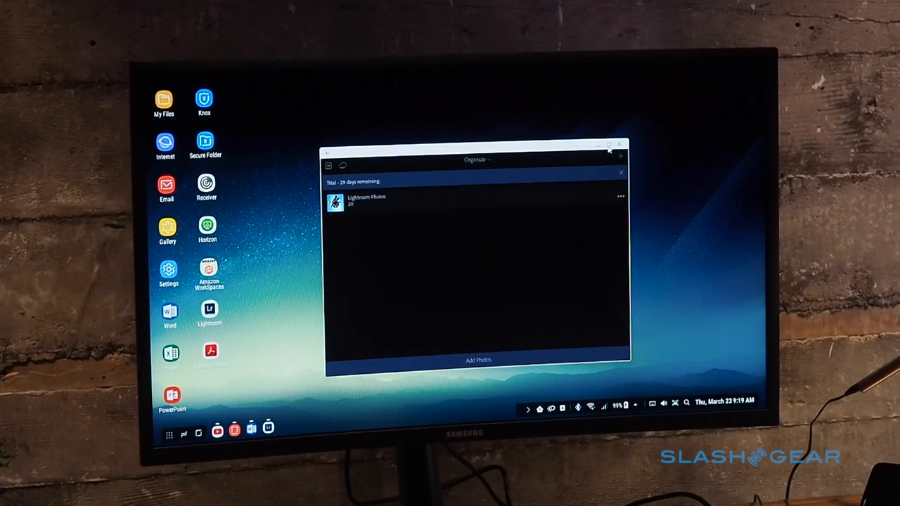
pyautogui.click(608, 149)
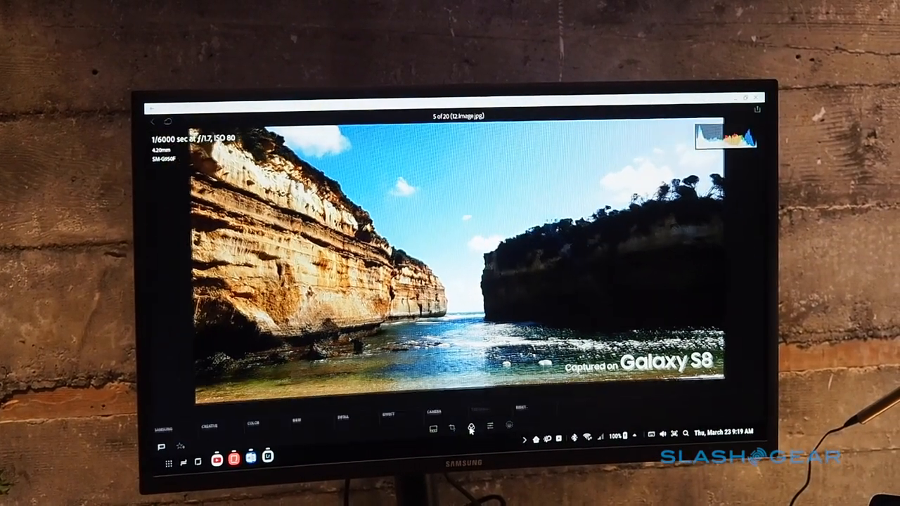
pyautogui.click(388, 405)
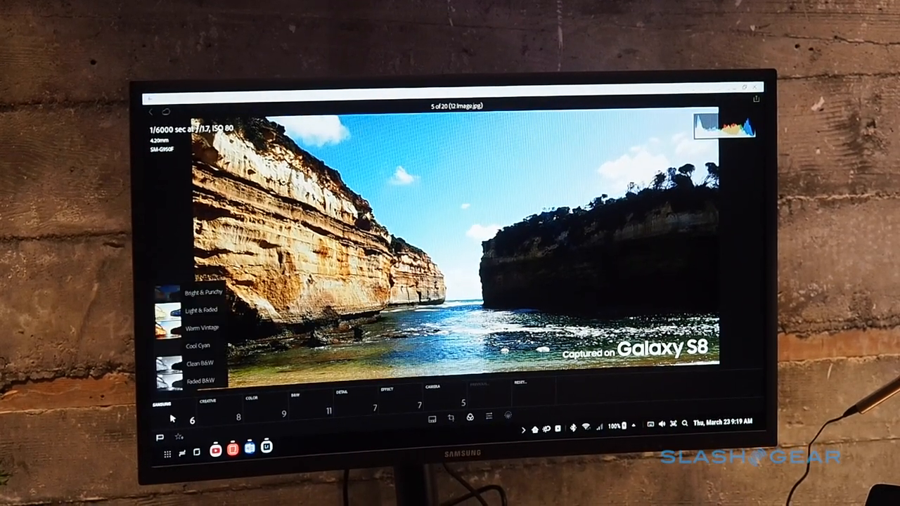
pyautogui.click(204, 326)
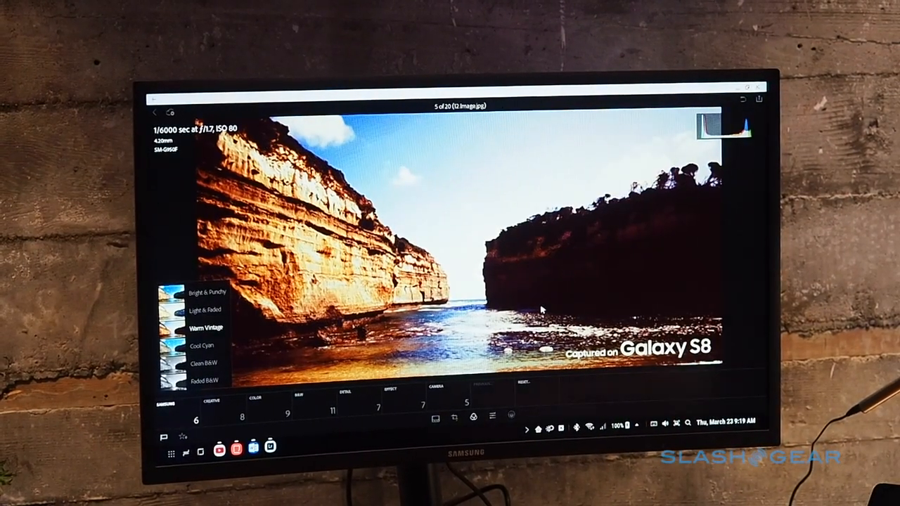